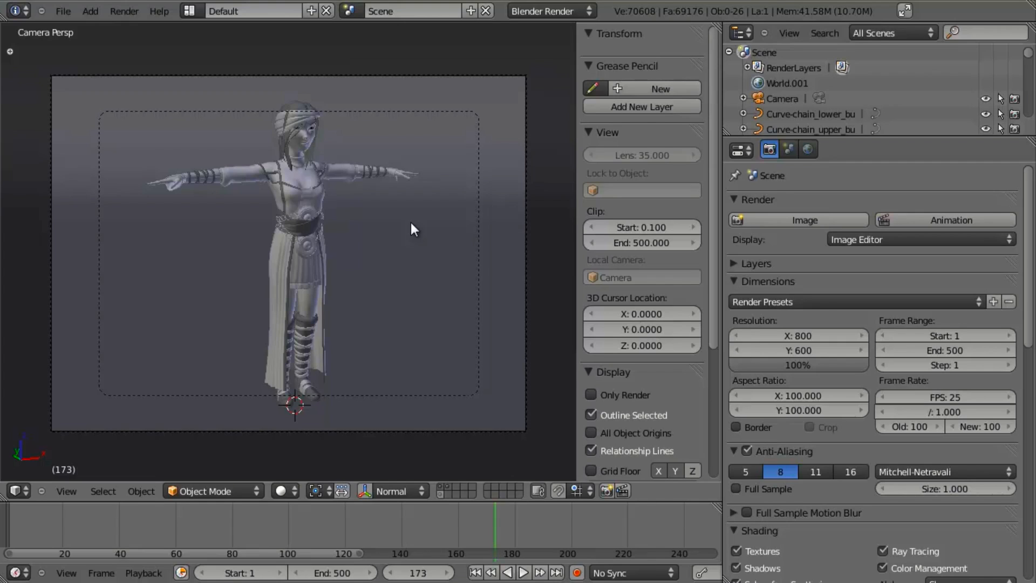
mouse_move(319, 336)
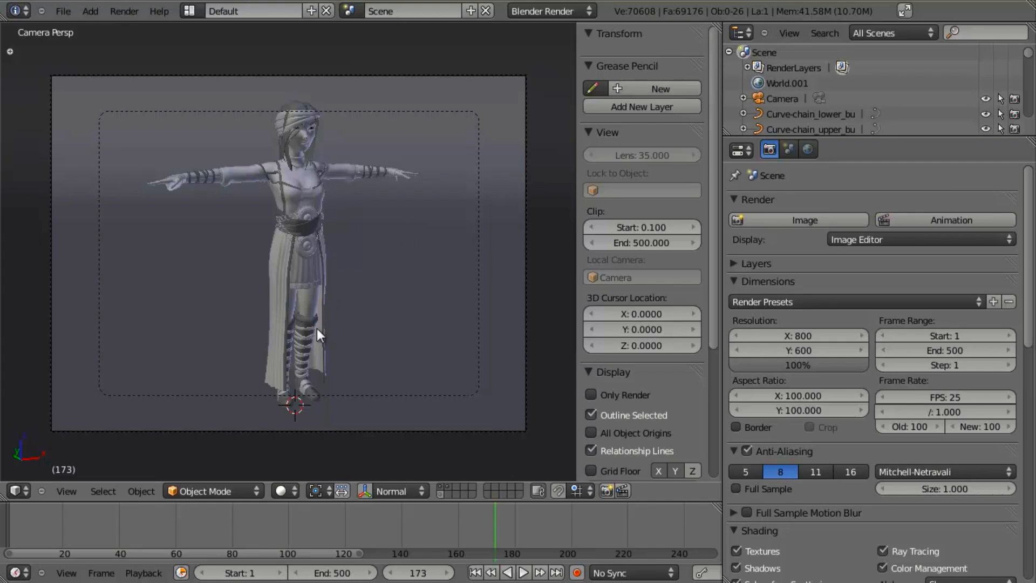
mouse_move(248, 321)
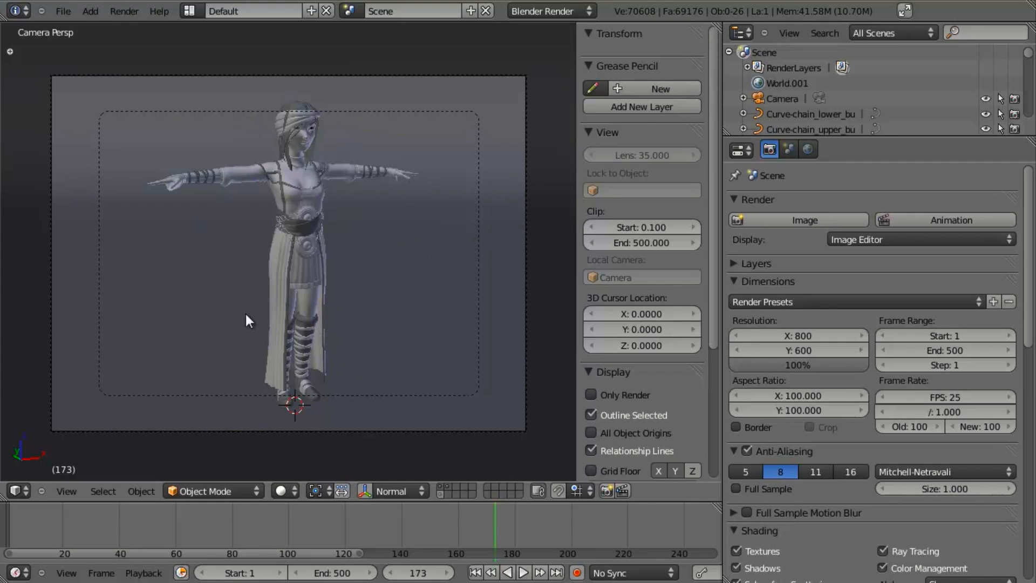
mouse_move(368, 329)
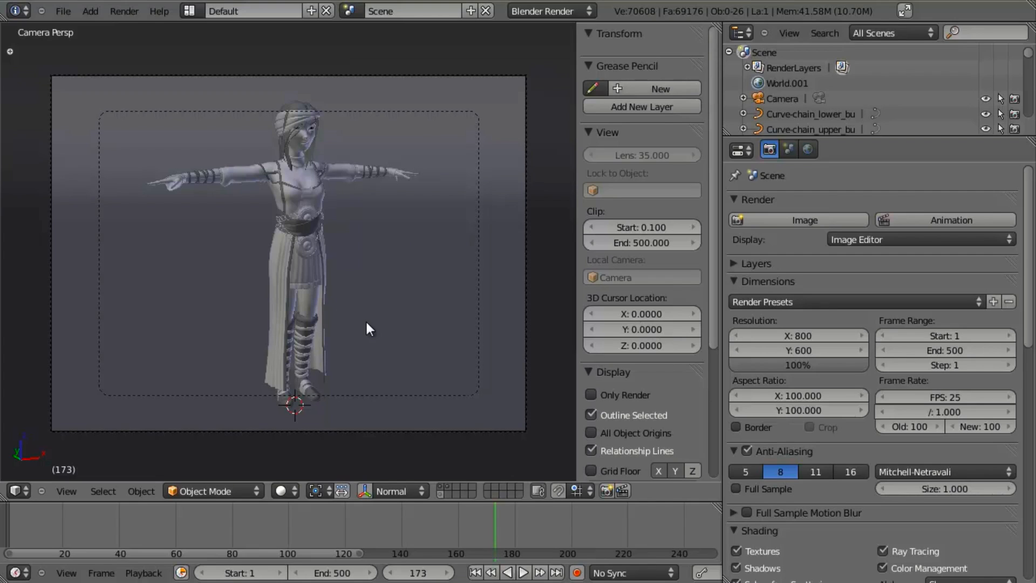
mouse_move(336, 268)
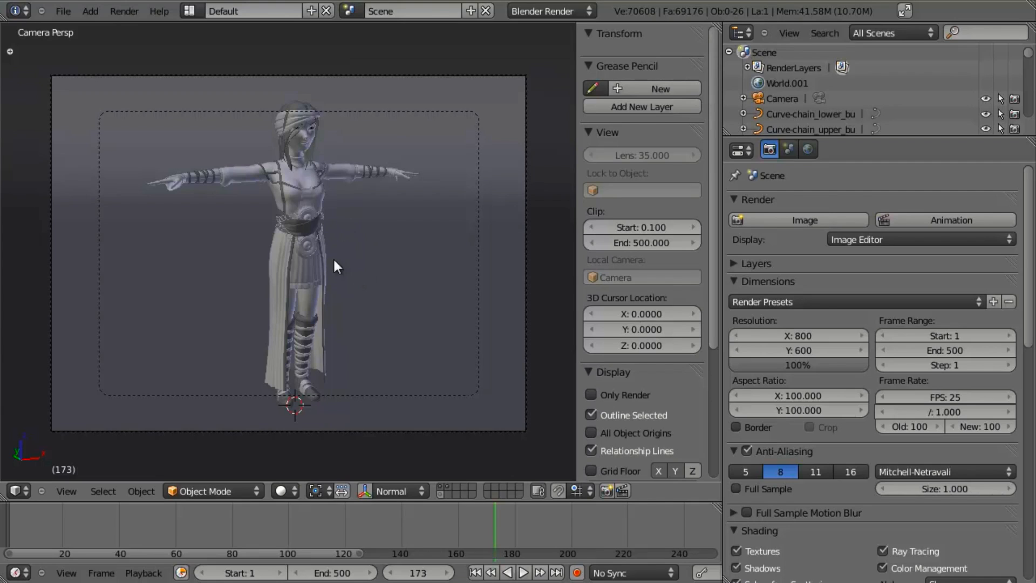
mouse_move(327, 191)
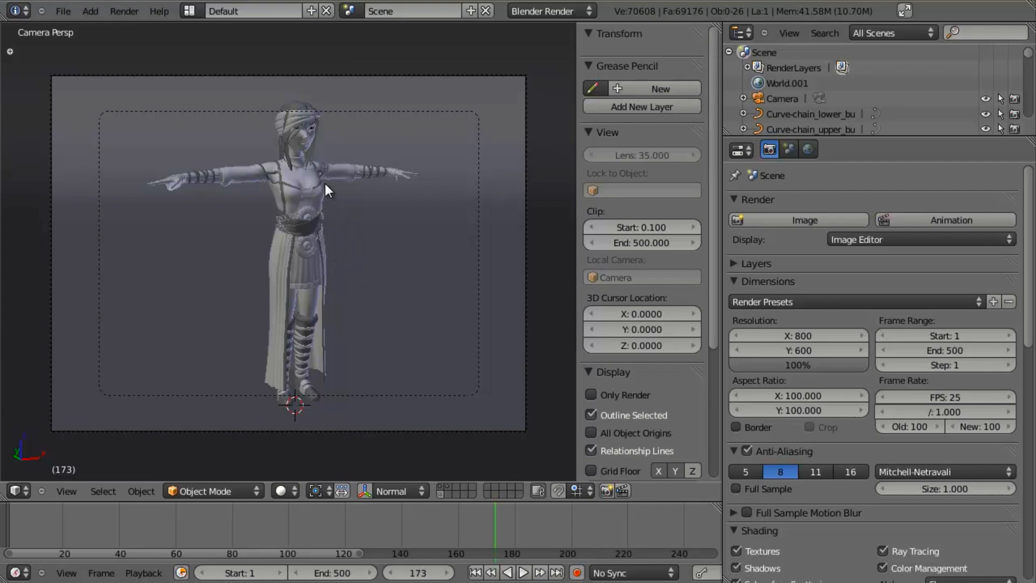
mouse_move(313, 253)
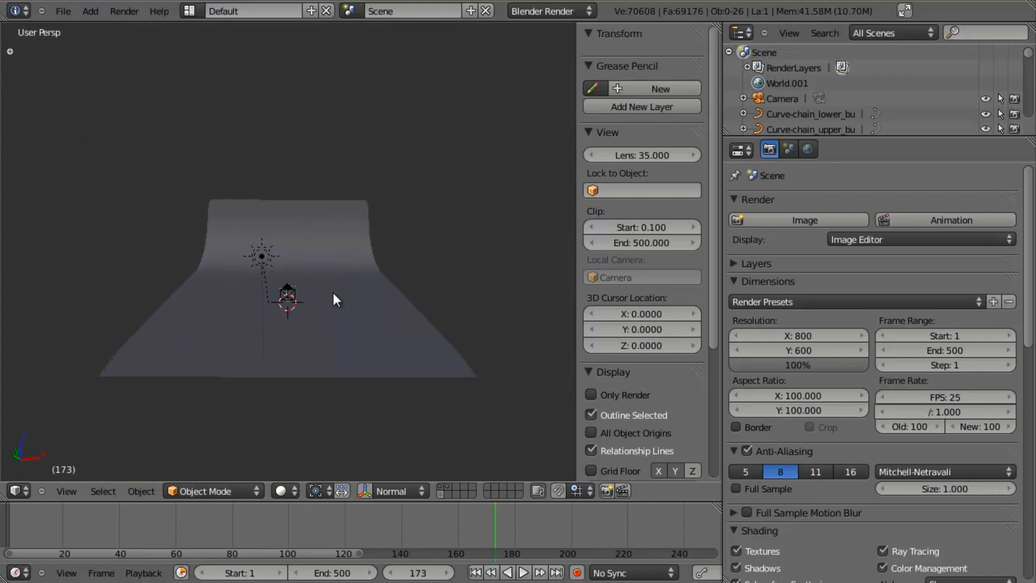
- Add an Empty at the scene origin, parent the camera to it, and spin it to test
key(KP_1)
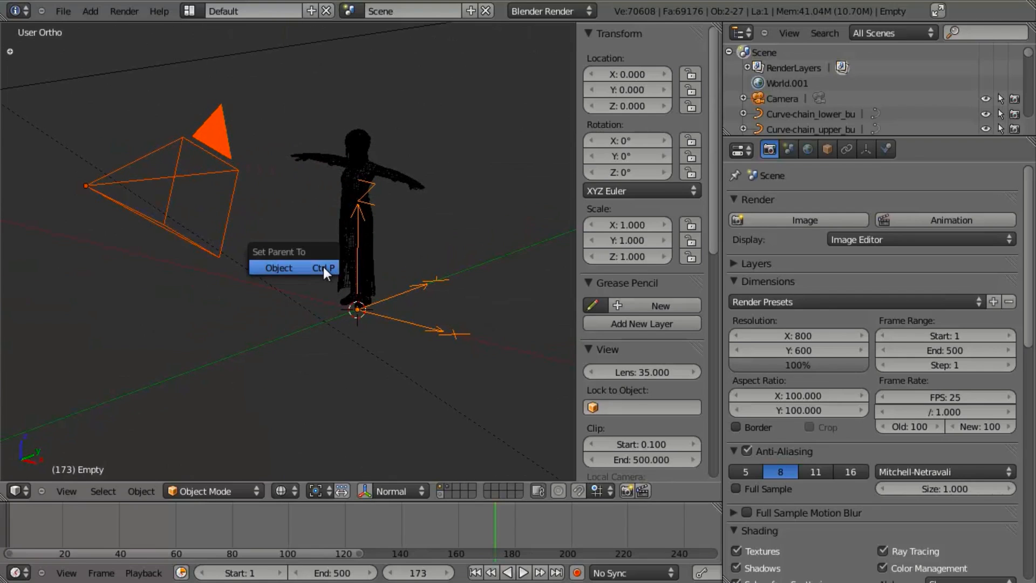
click(278, 269)
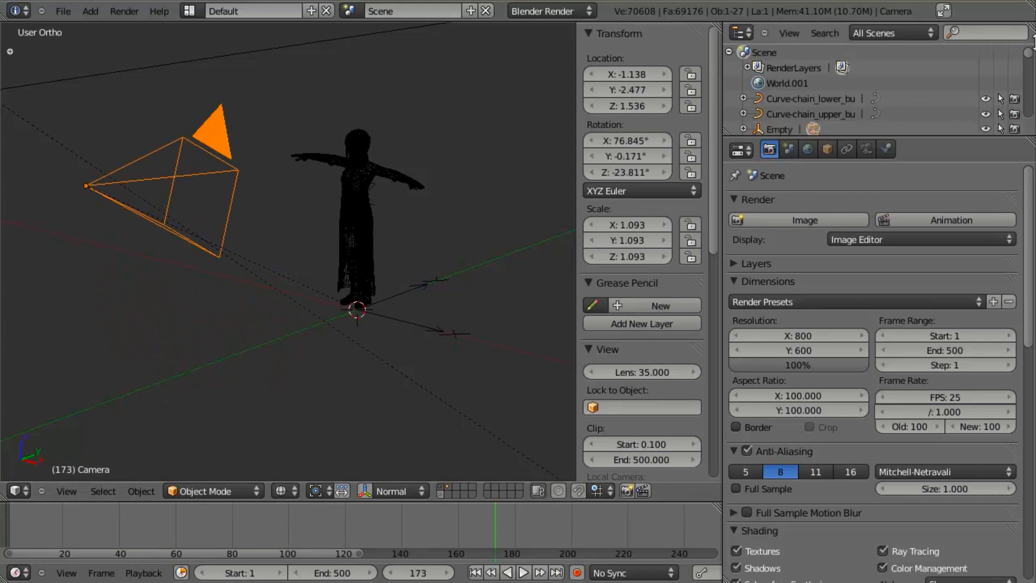
scroll(down, 3)
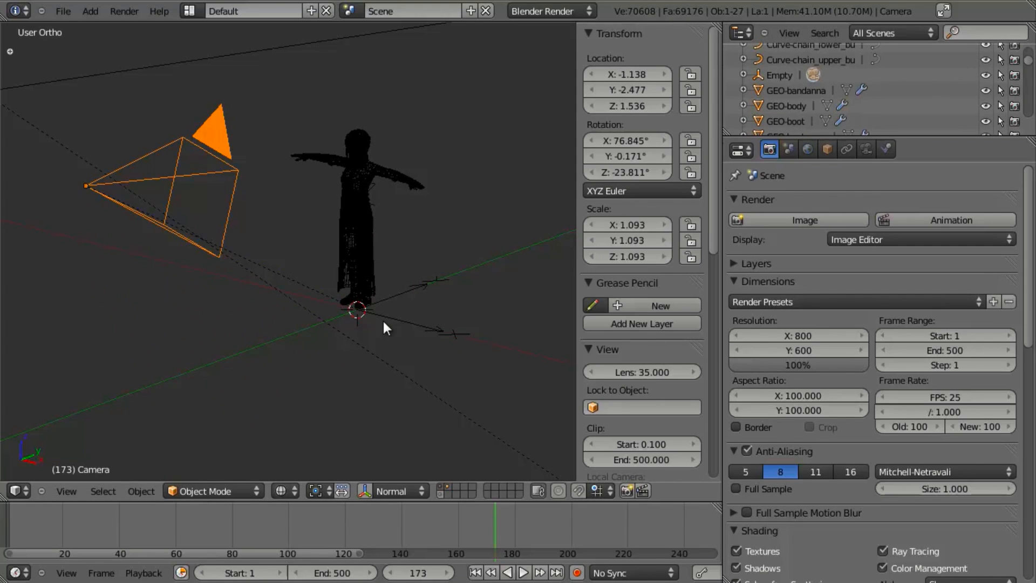
mouse_move(417, 321)
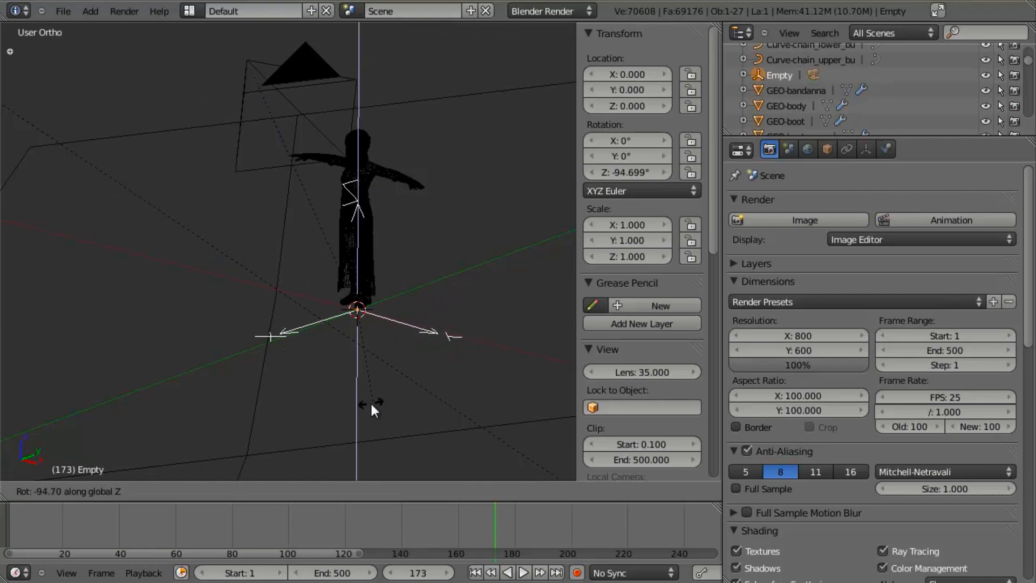
drag(374, 410, 536, 258)
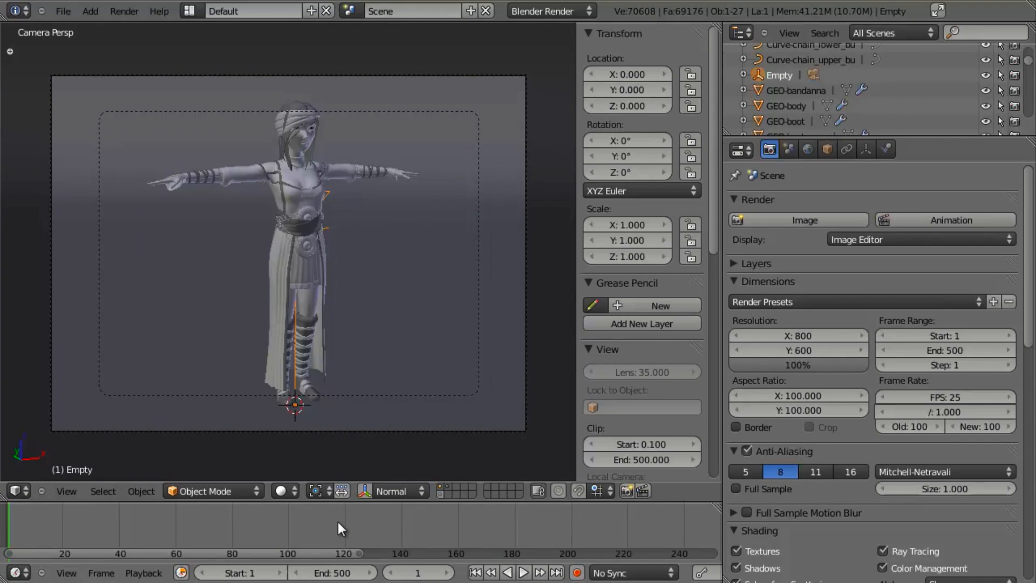
- Set the animation end frame to 100 and keyframe the Empty's rotation at frame 1
click(337, 572)
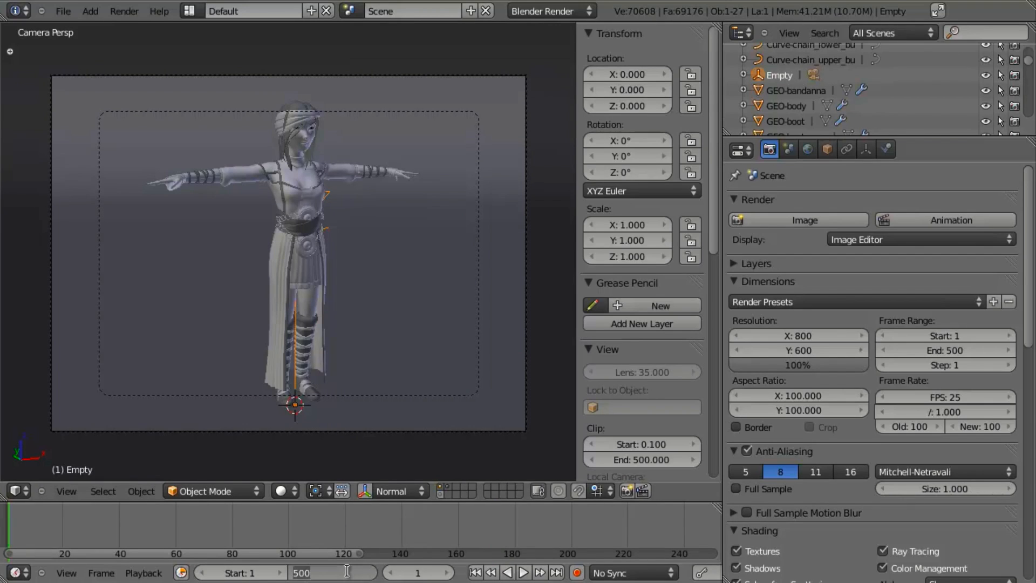
text(100)
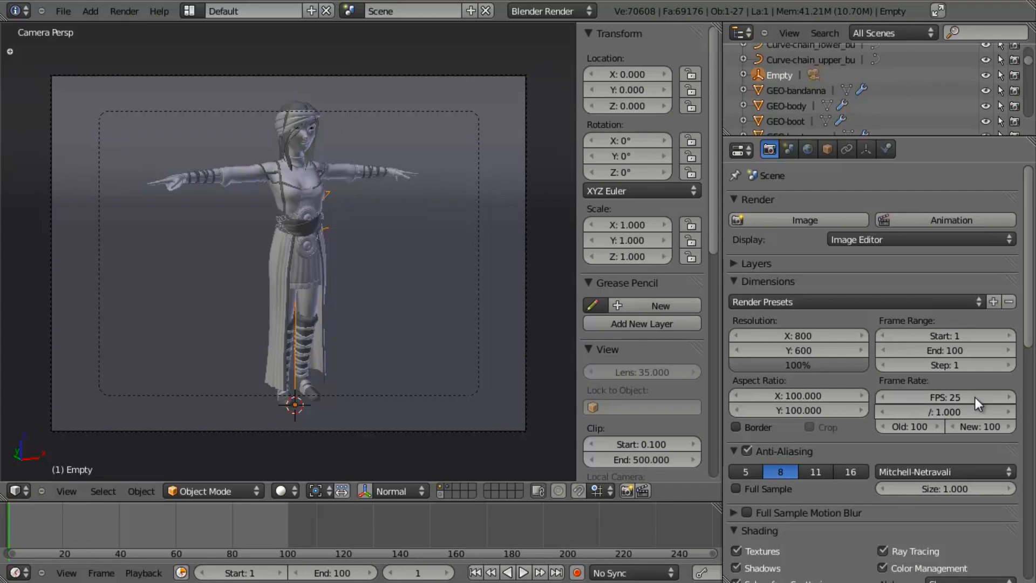
mouse_move(413, 555)
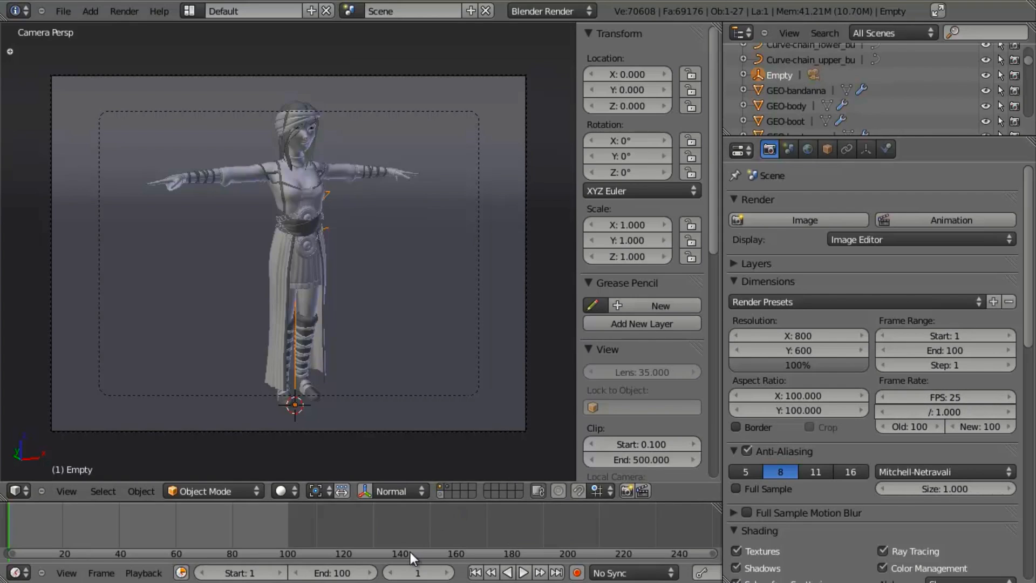
key(I)
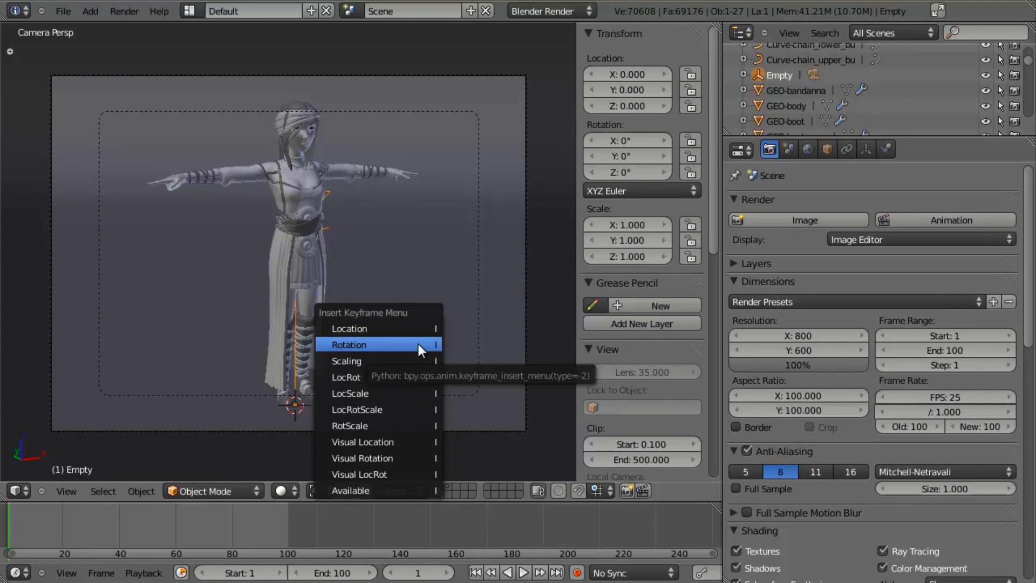
click(370, 345)
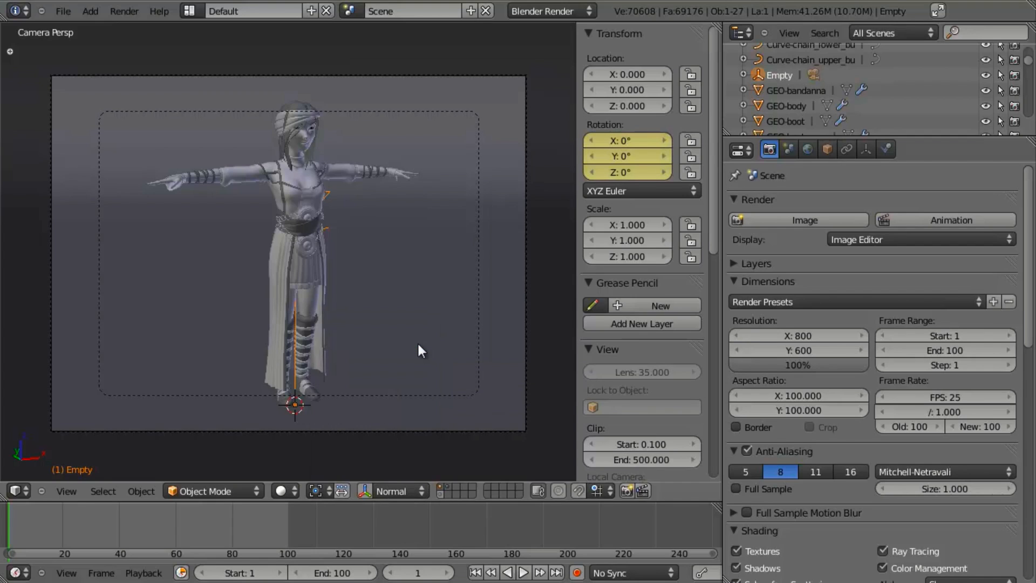
mouse_move(571, 297)
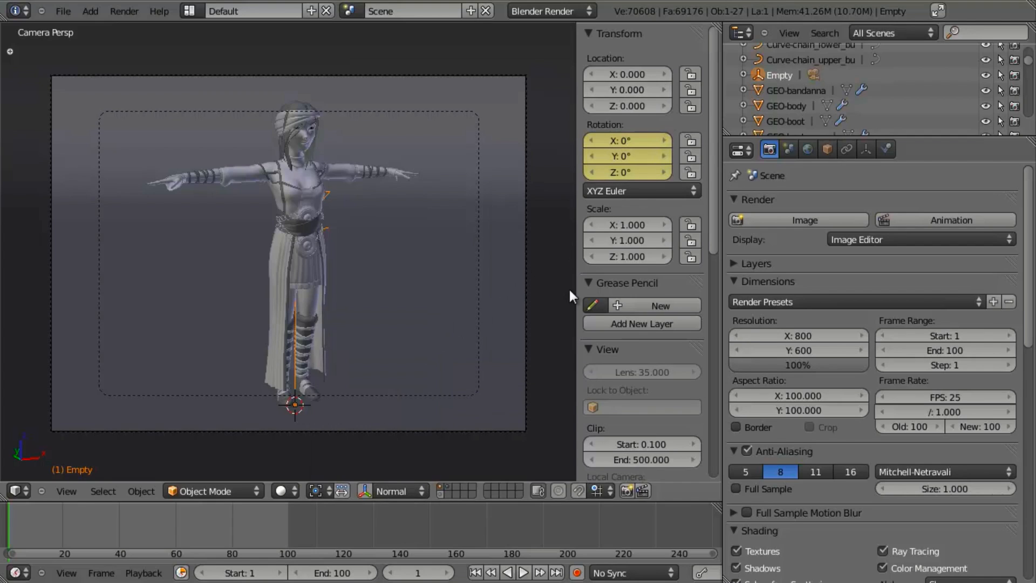
- Collapse the Grease Pencil, View, Item and Display panels in the sidebar
click(591, 283)
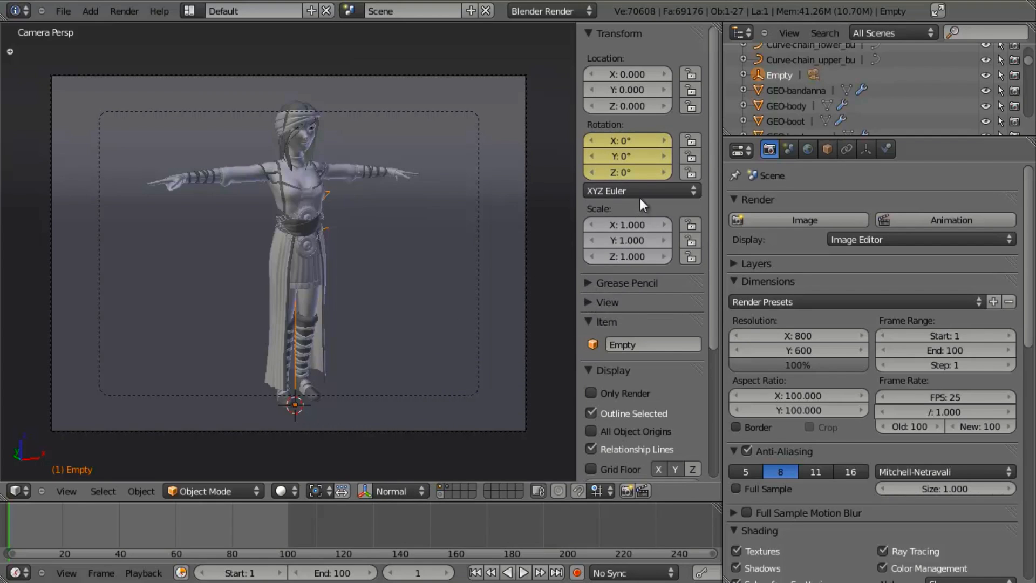
click(599, 321)
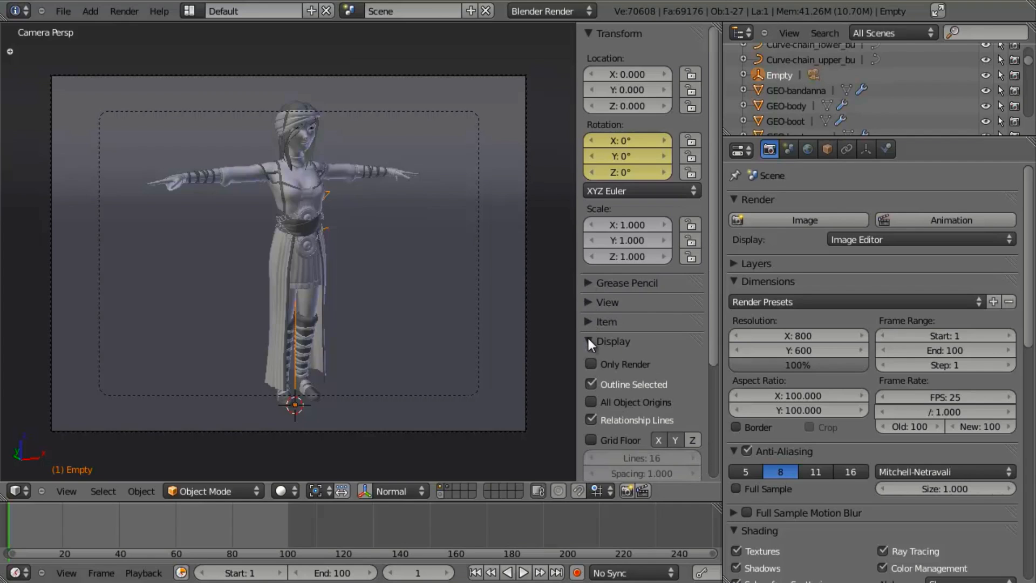
click(589, 341)
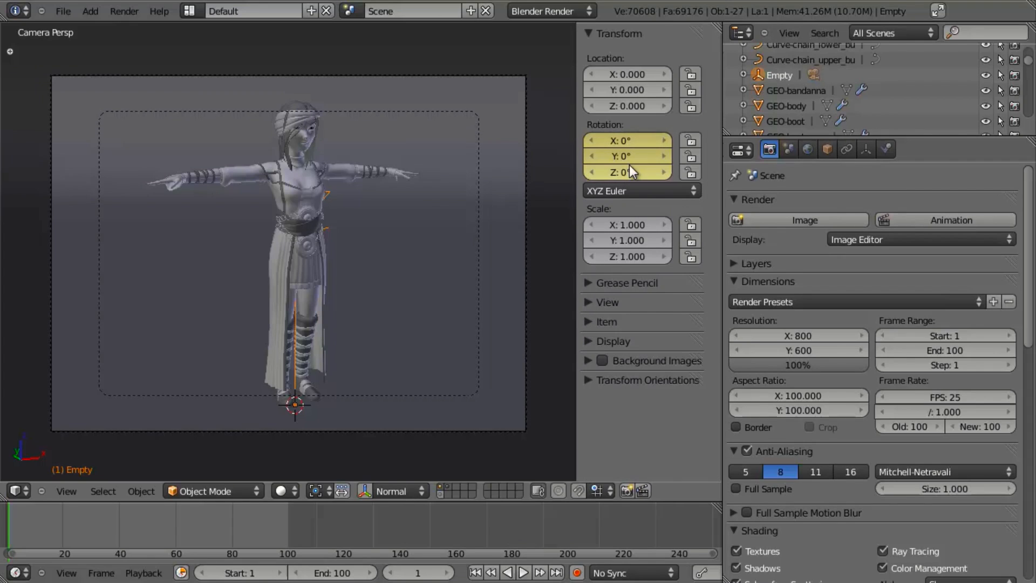
mouse_move(631, 172)
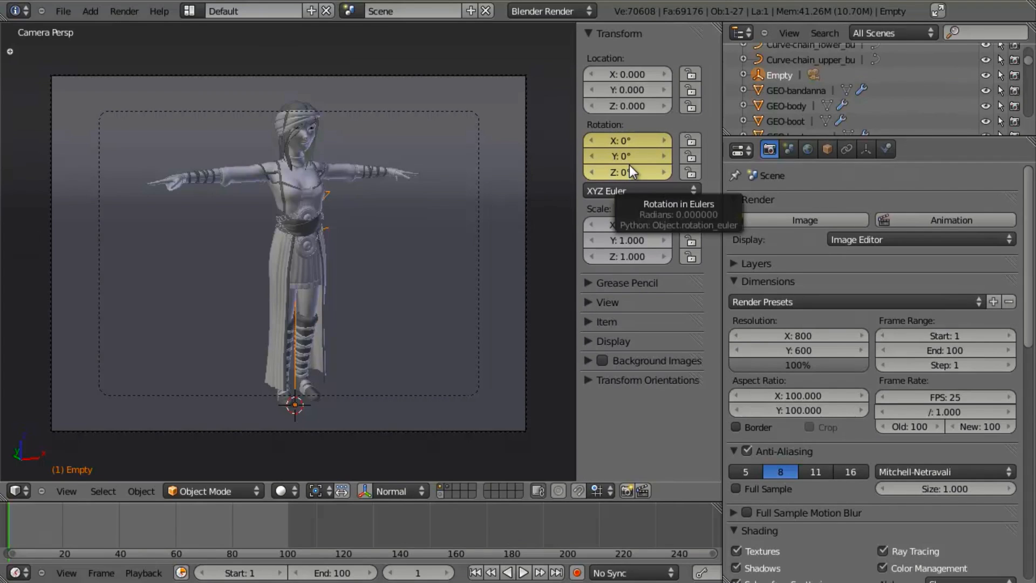
mouse_move(388, 208)
text(360)
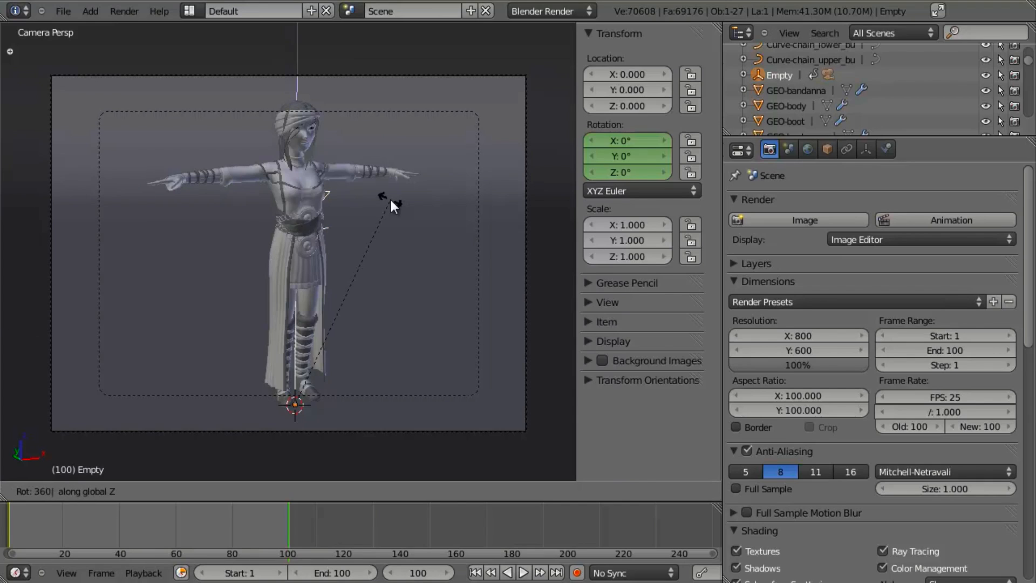
- Keyframe the Empty's rotation at frame 100, then set Z rotation to 360 at frame 1
key(i)
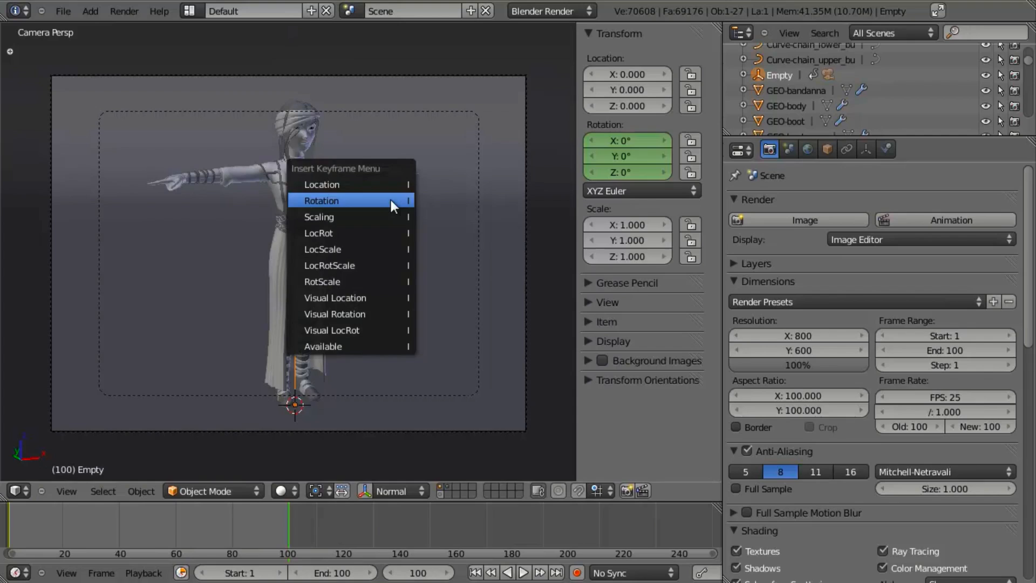
click(333, 201)
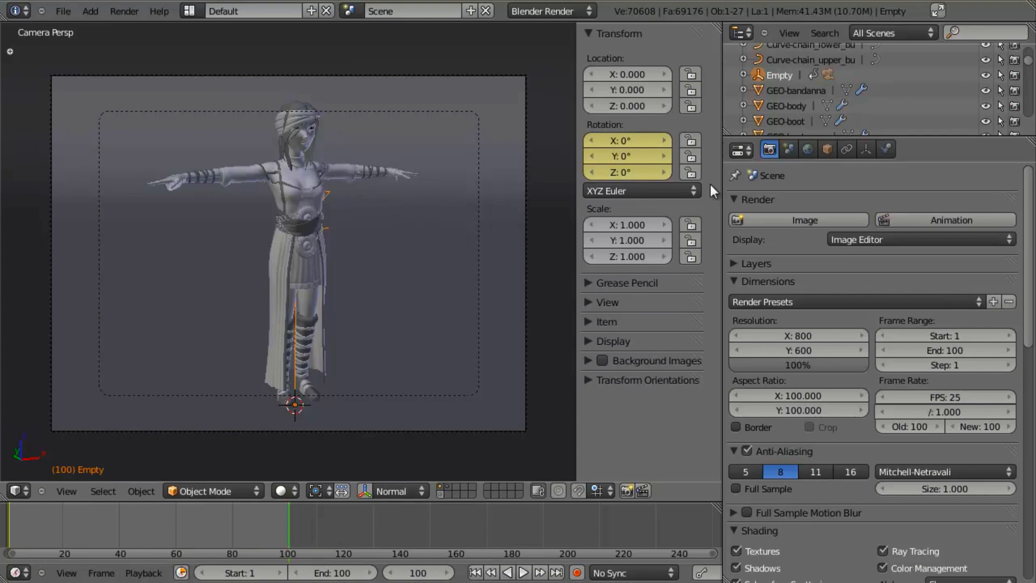
mouse_move(627, 178)
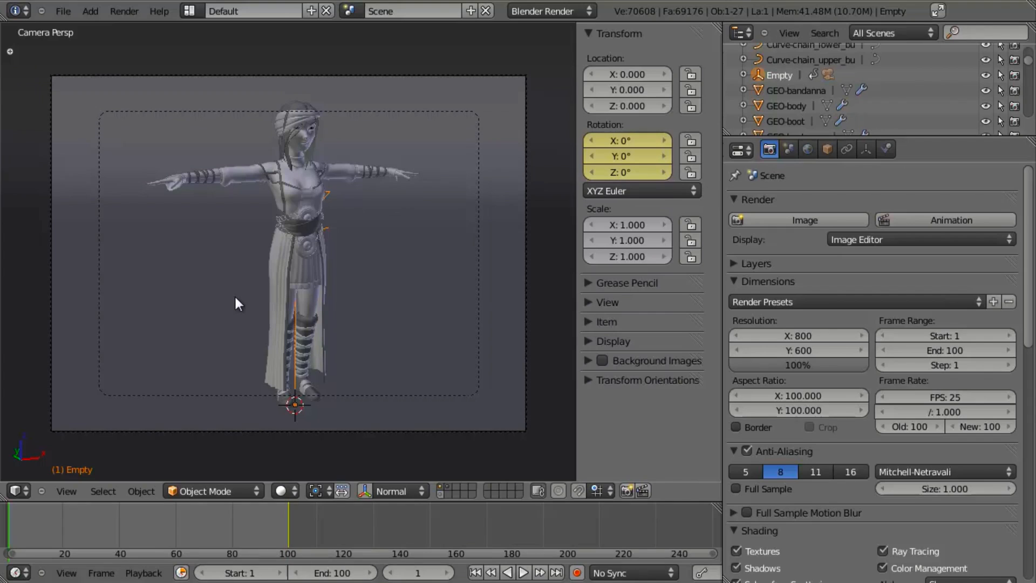
click(523, 572)
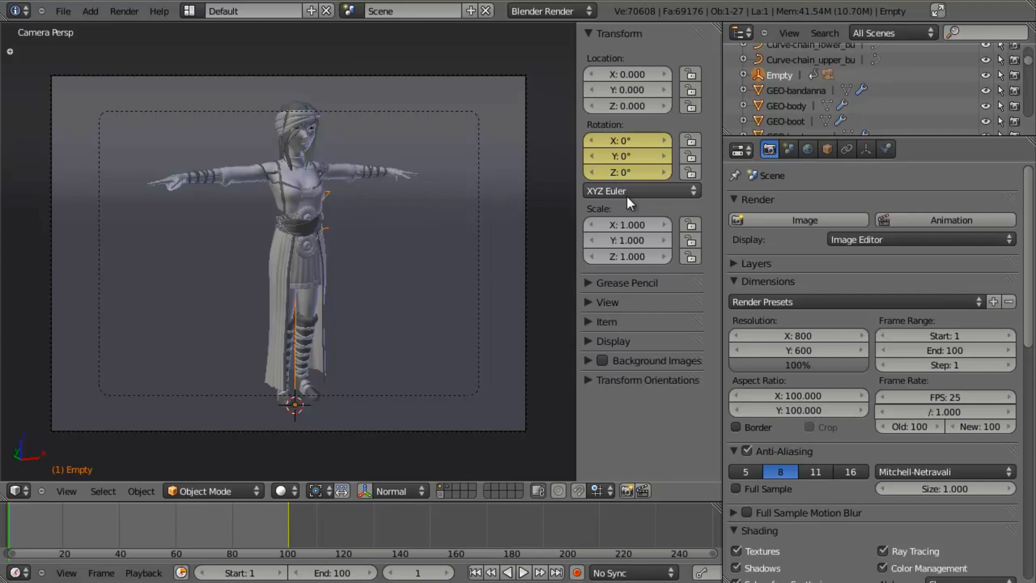
click(625, 171)
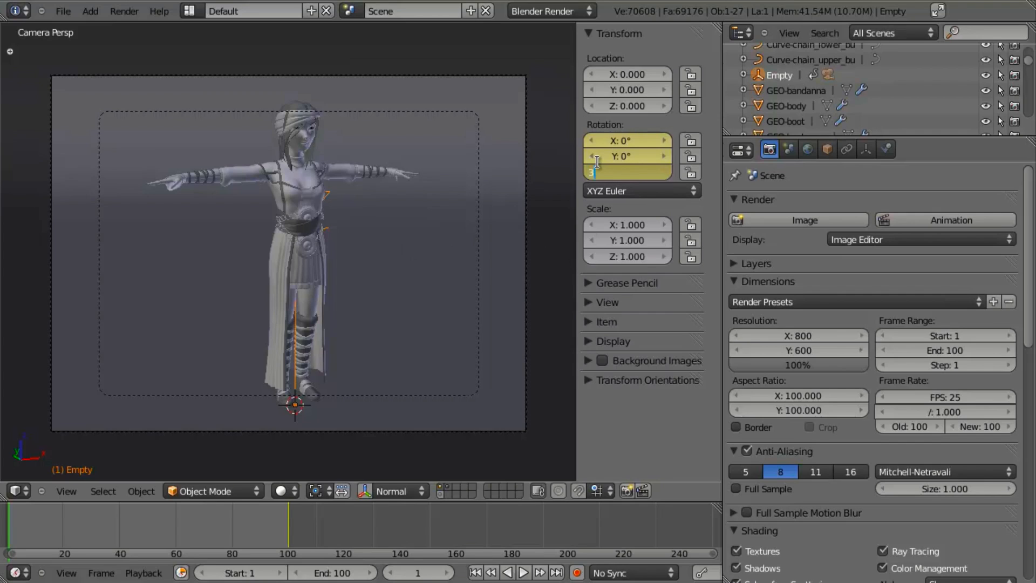
text(360°)
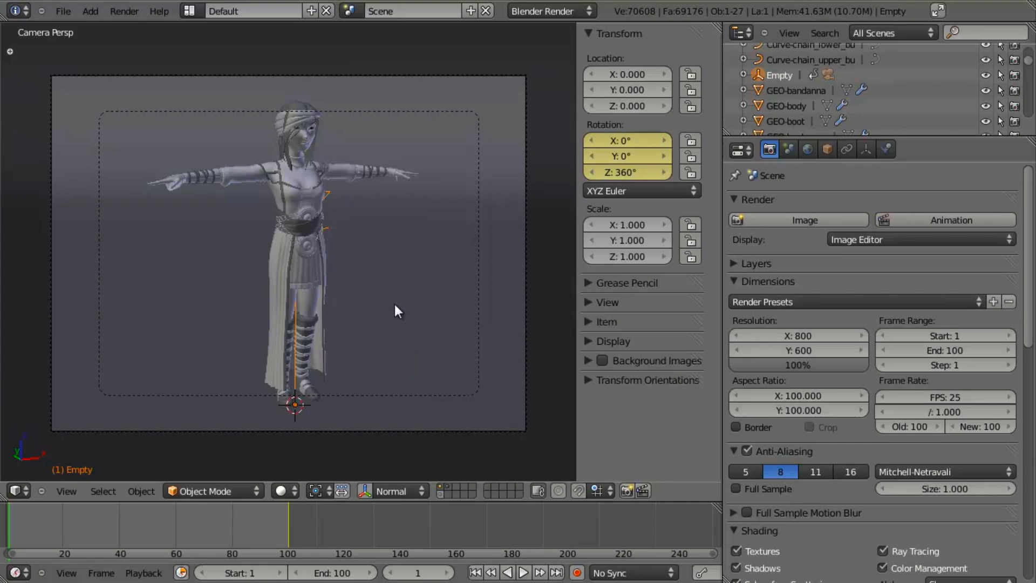
- Play the animation from the Timeline to watch the camera orbit
click(525, 572)
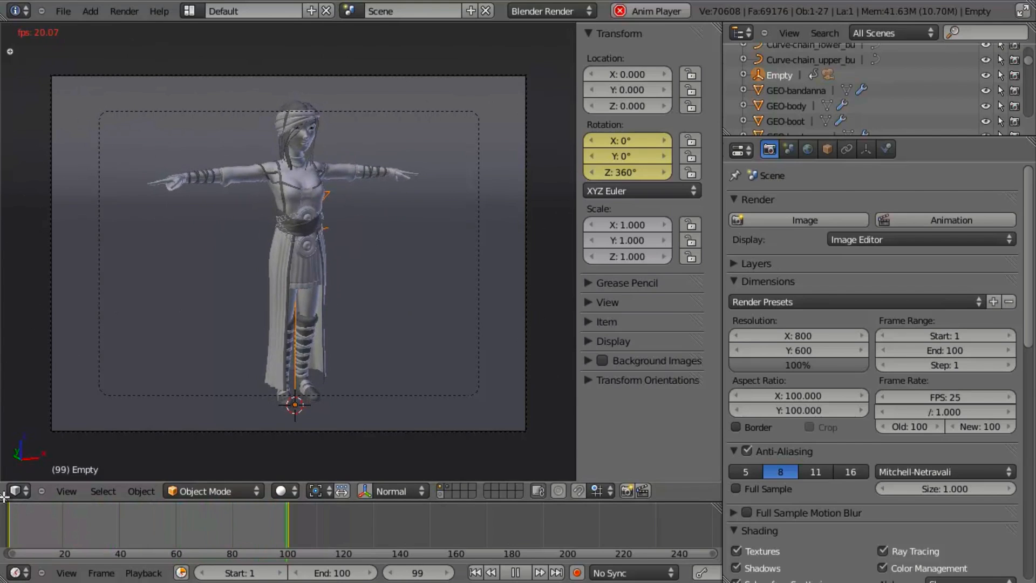
- Switch the lower area to the Graph Editor and set the rotation keys to Linear interpolation
click(16, 491)
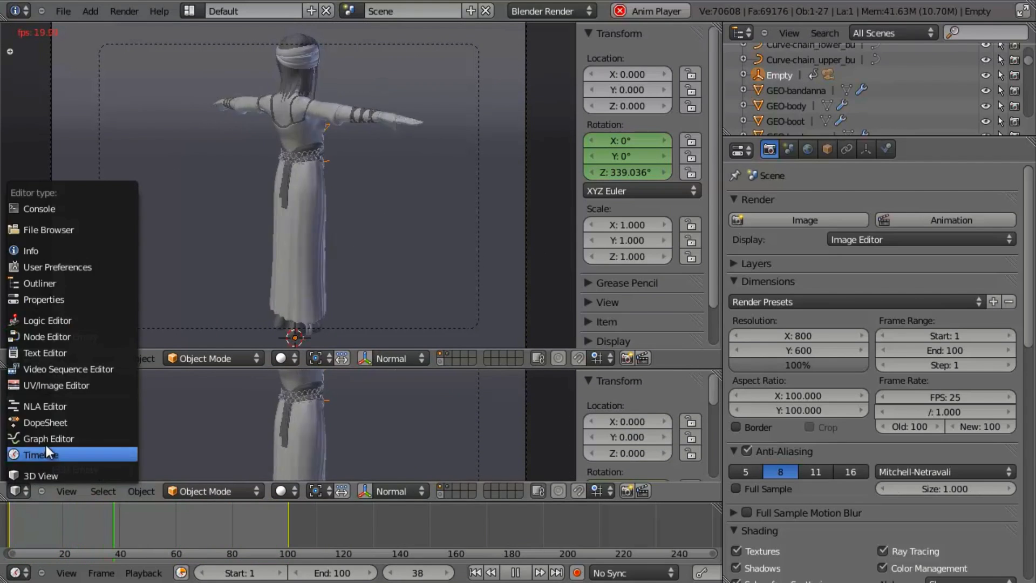
click(50, 439)
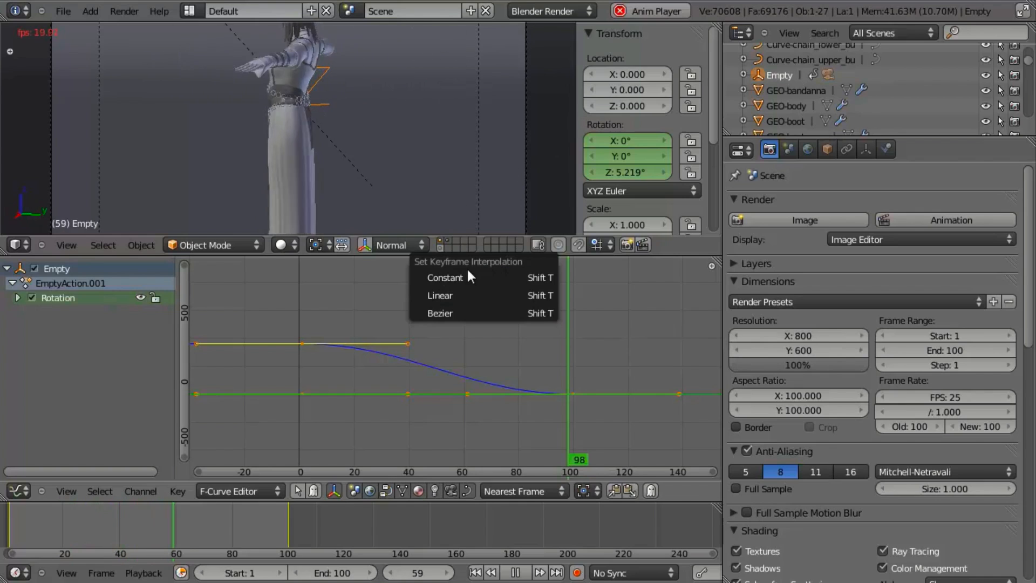
click(439, 296)
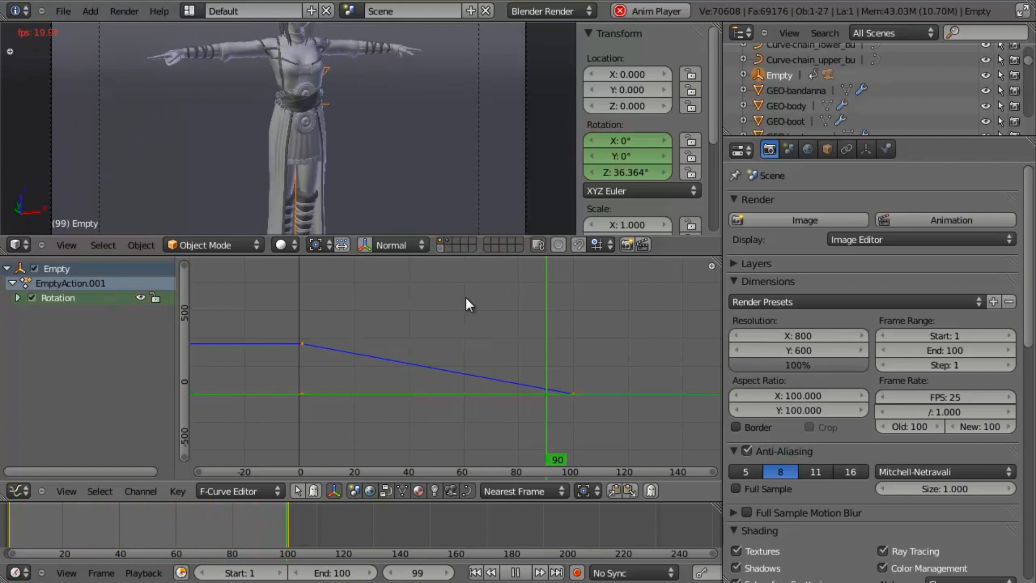